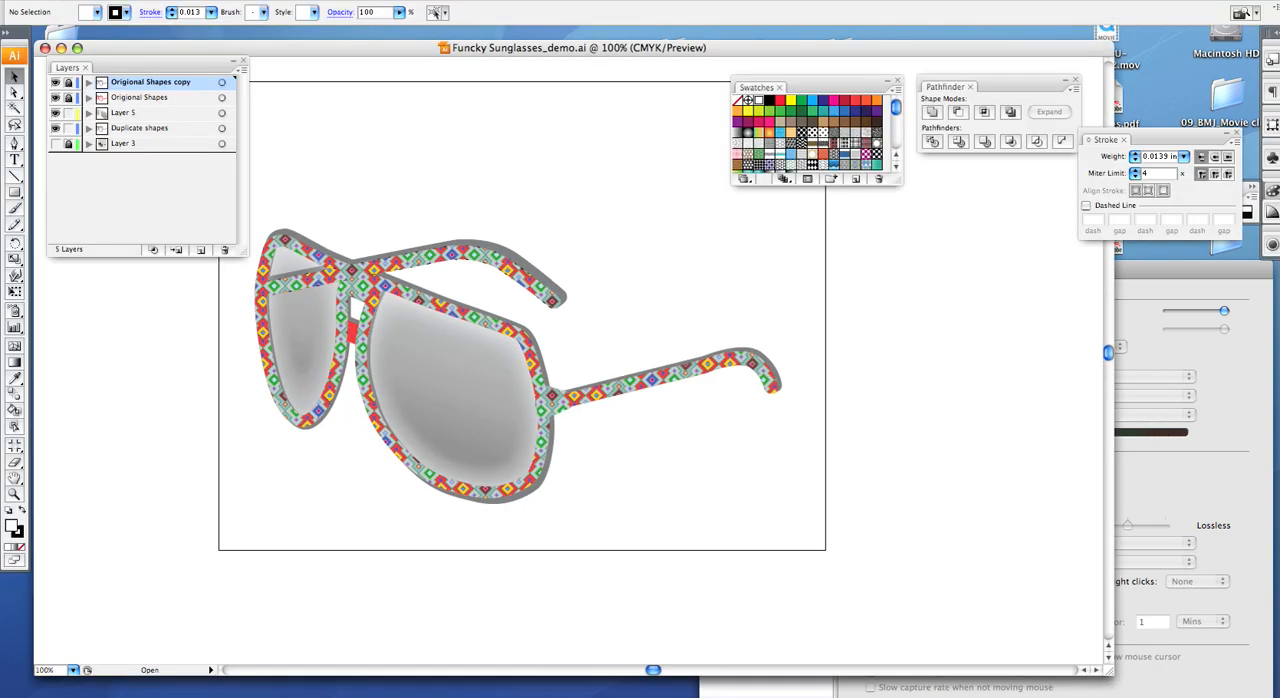
mouse_move(968, 692)
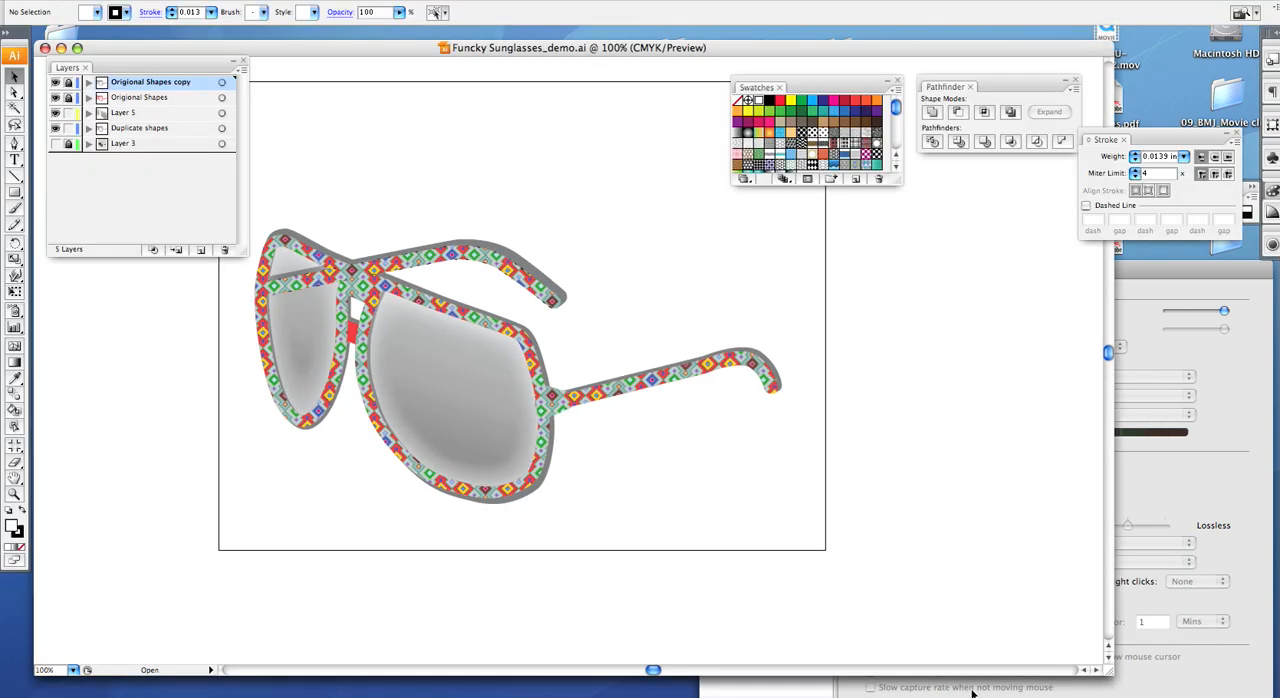
mouse_move(730, 514)
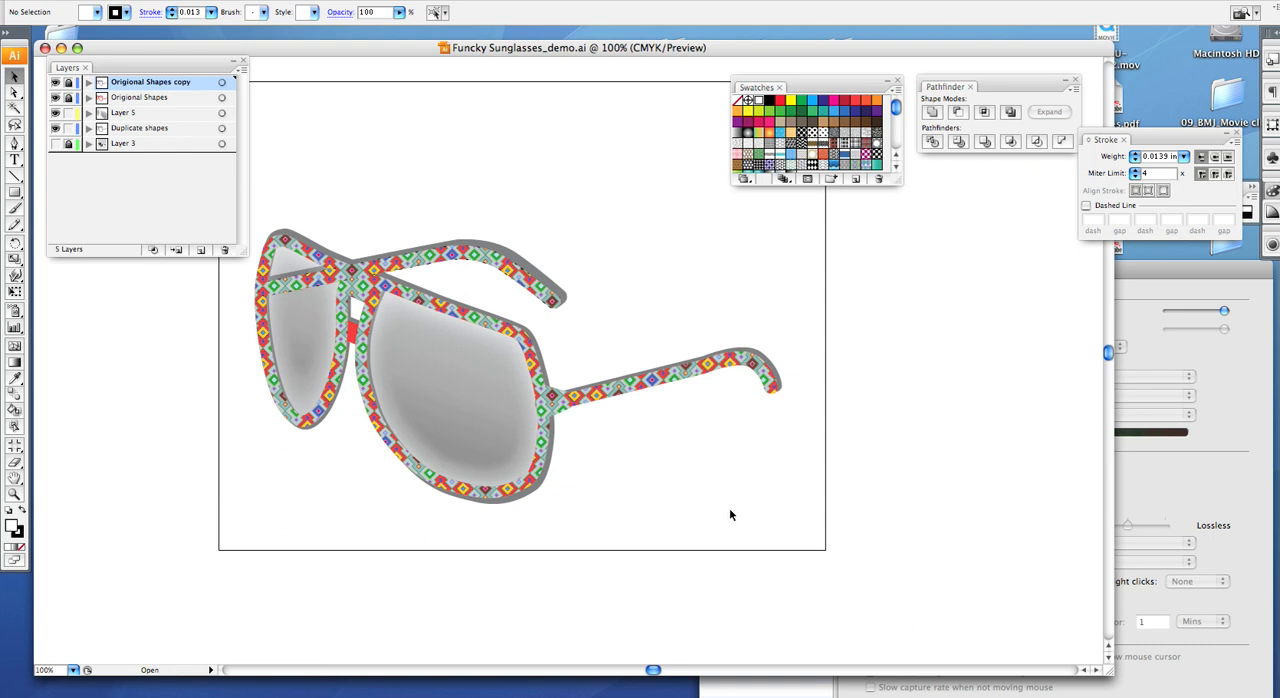
mouse_move(720, 512)
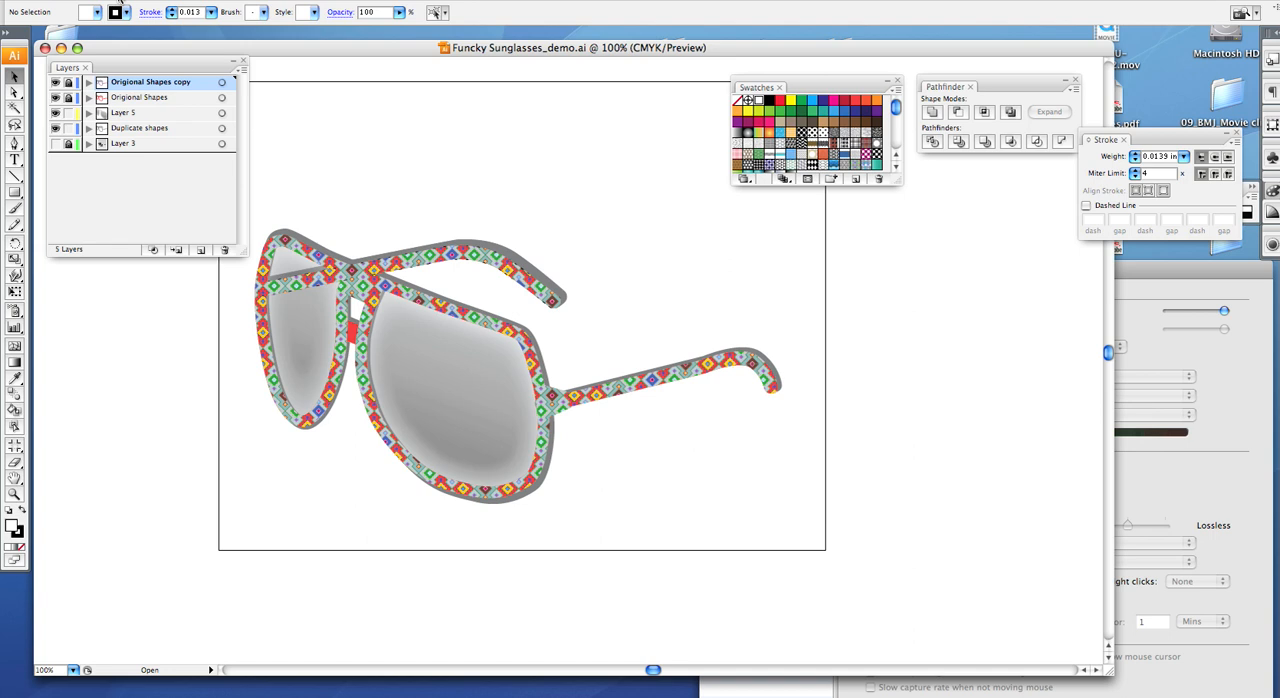
Step: Create a new Letter-size CMYK document named "Didio_funky sunglasses"
left_click(120, 12)
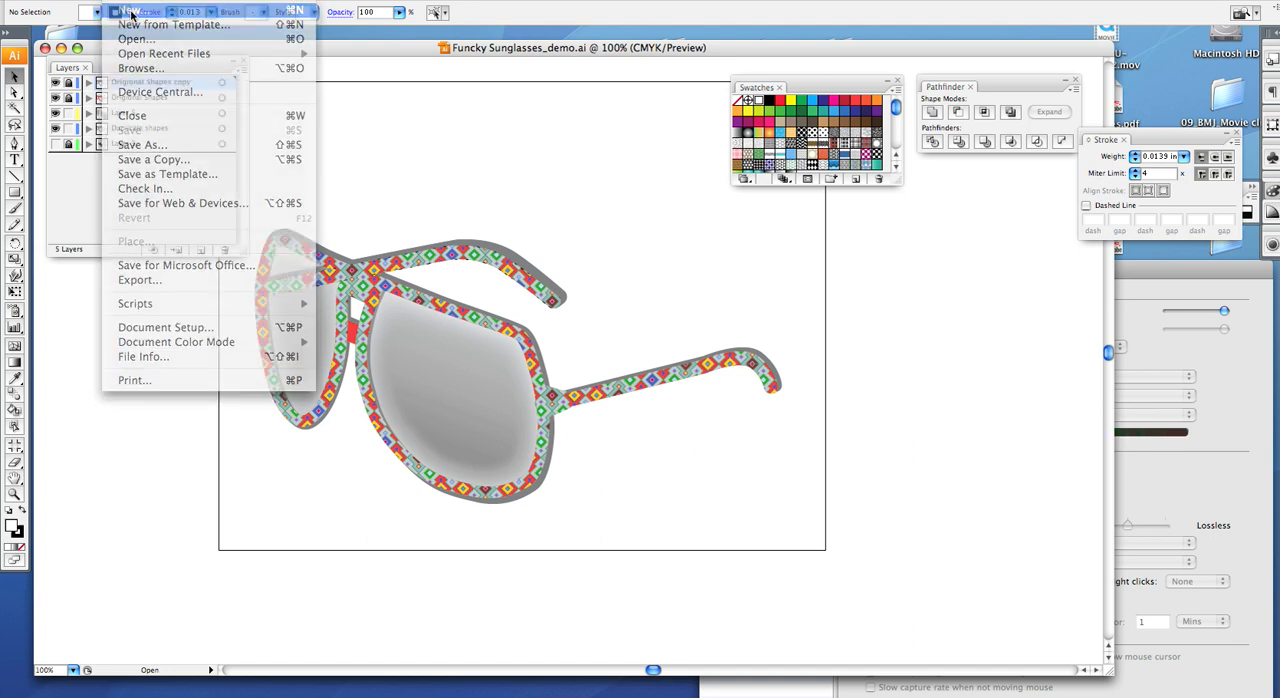
left_click(132, 12)
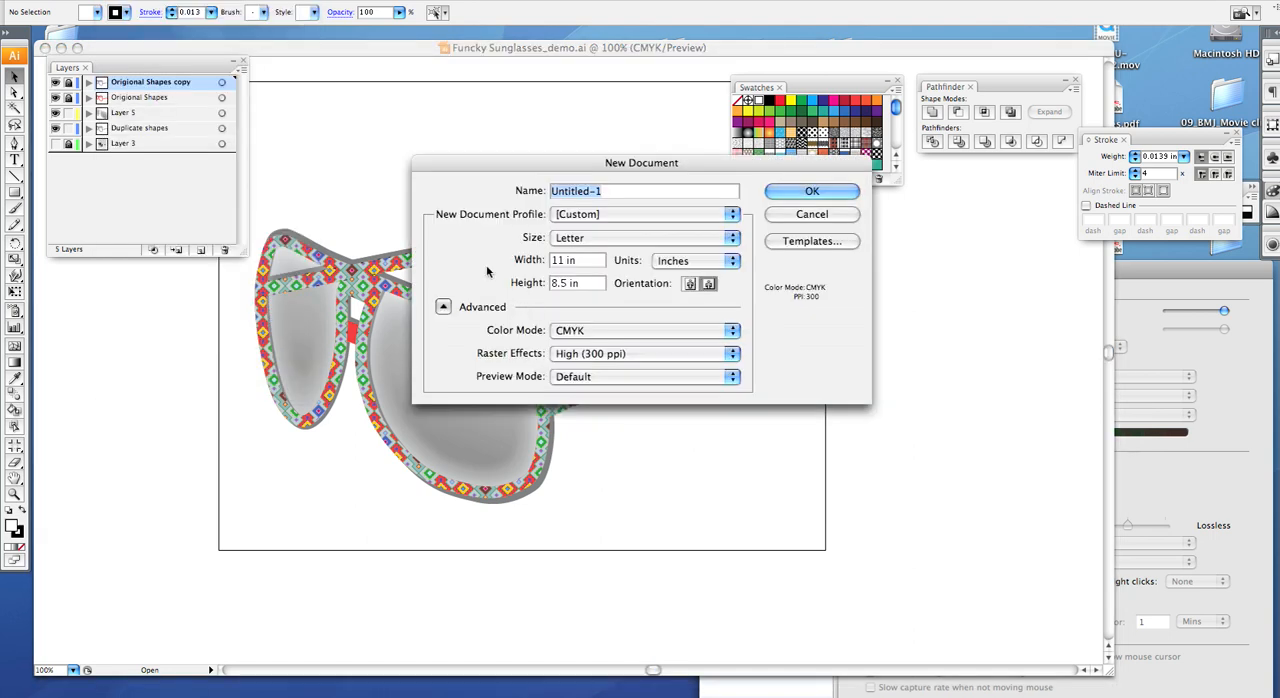
type("Didi")
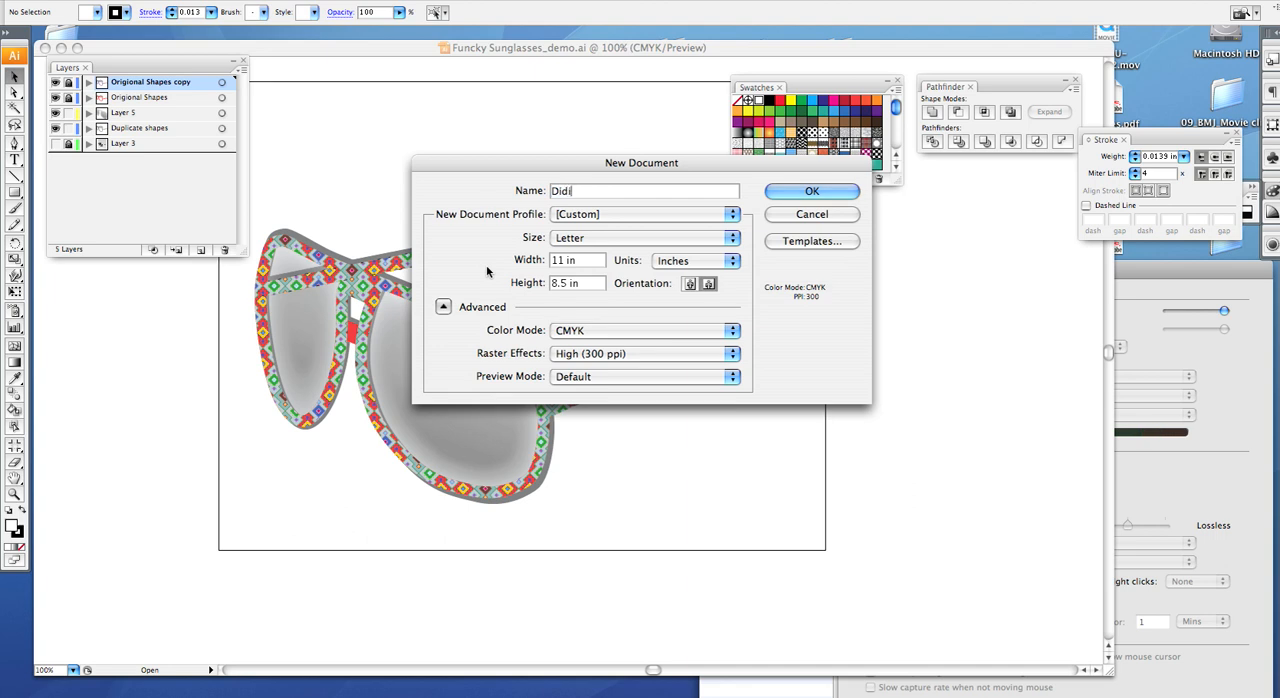
type("o_funky s")
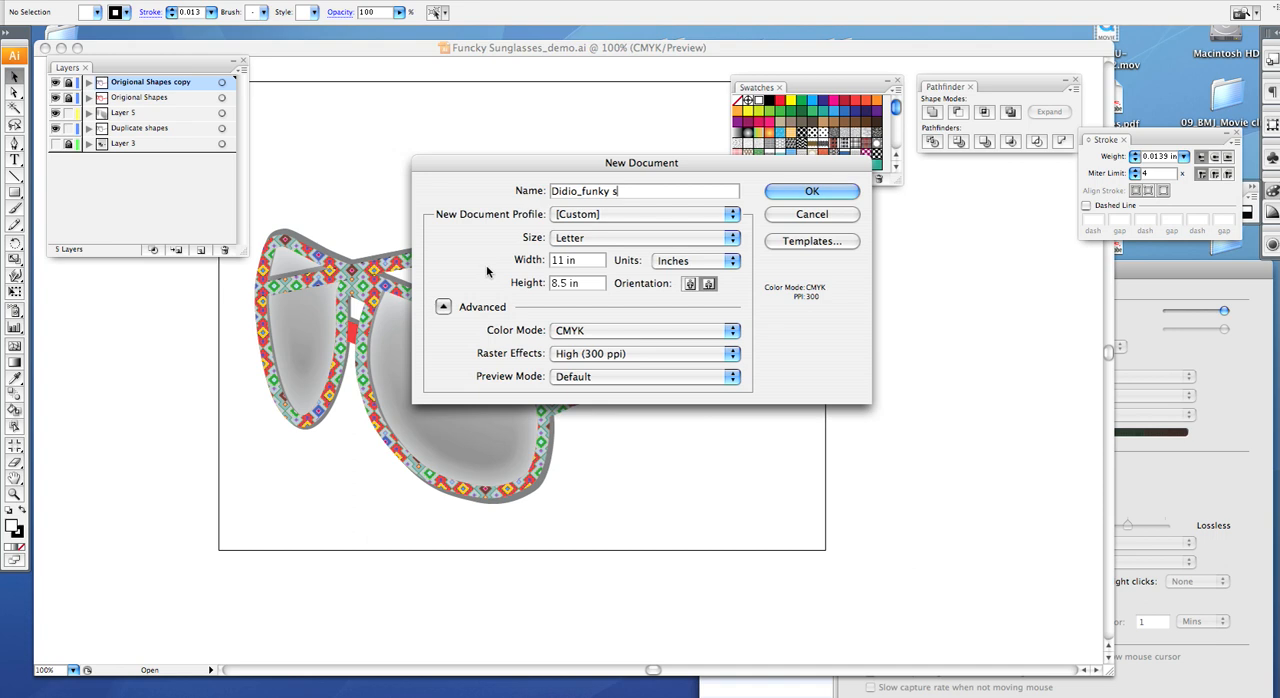
type("unnglasses")
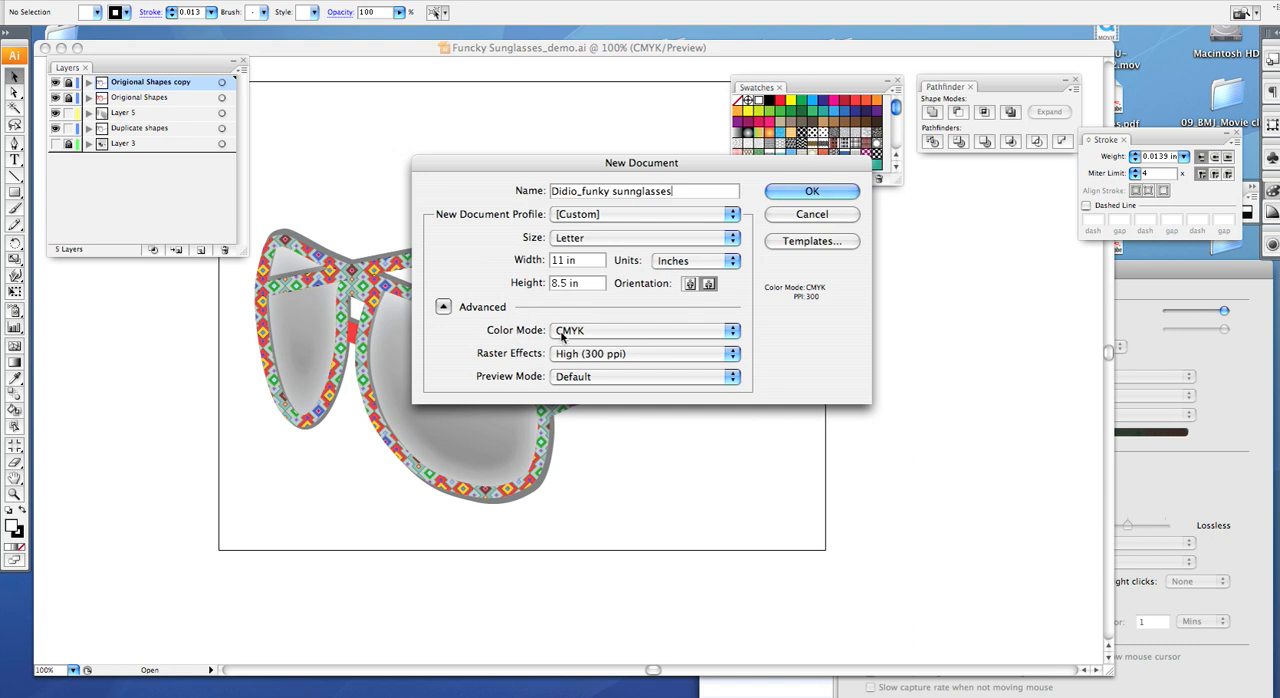
left_click(812, 192)
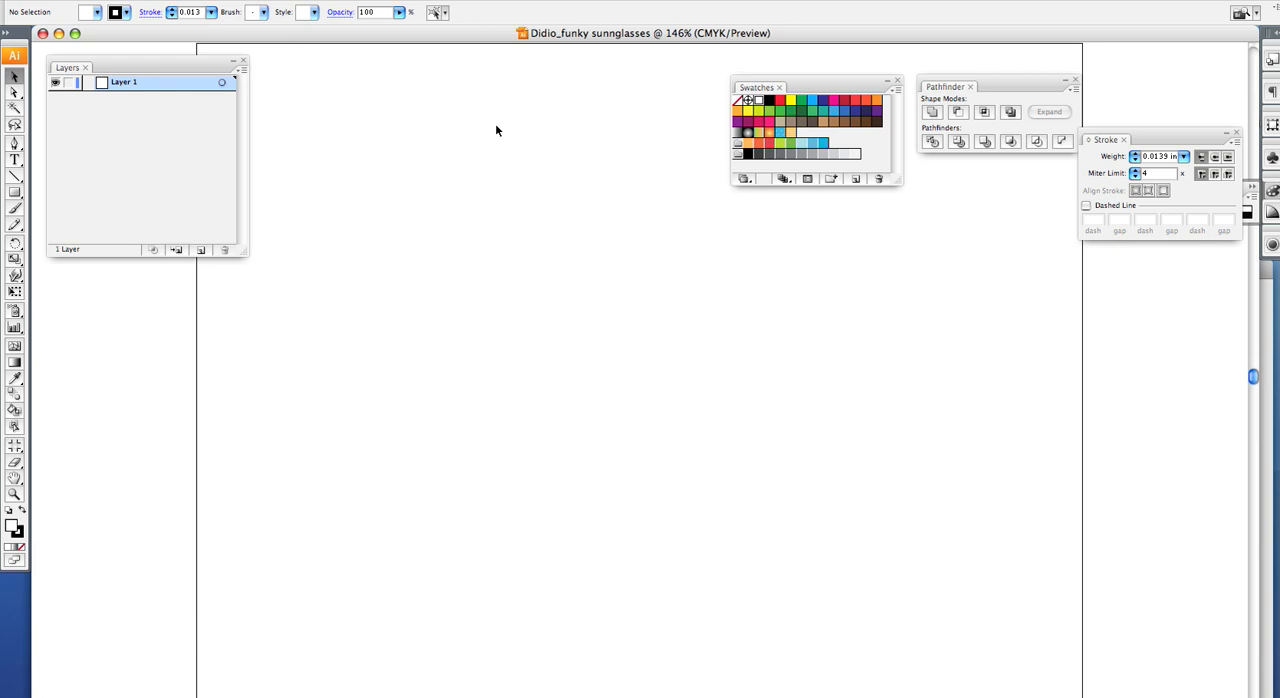
mouse_move(404, 68)
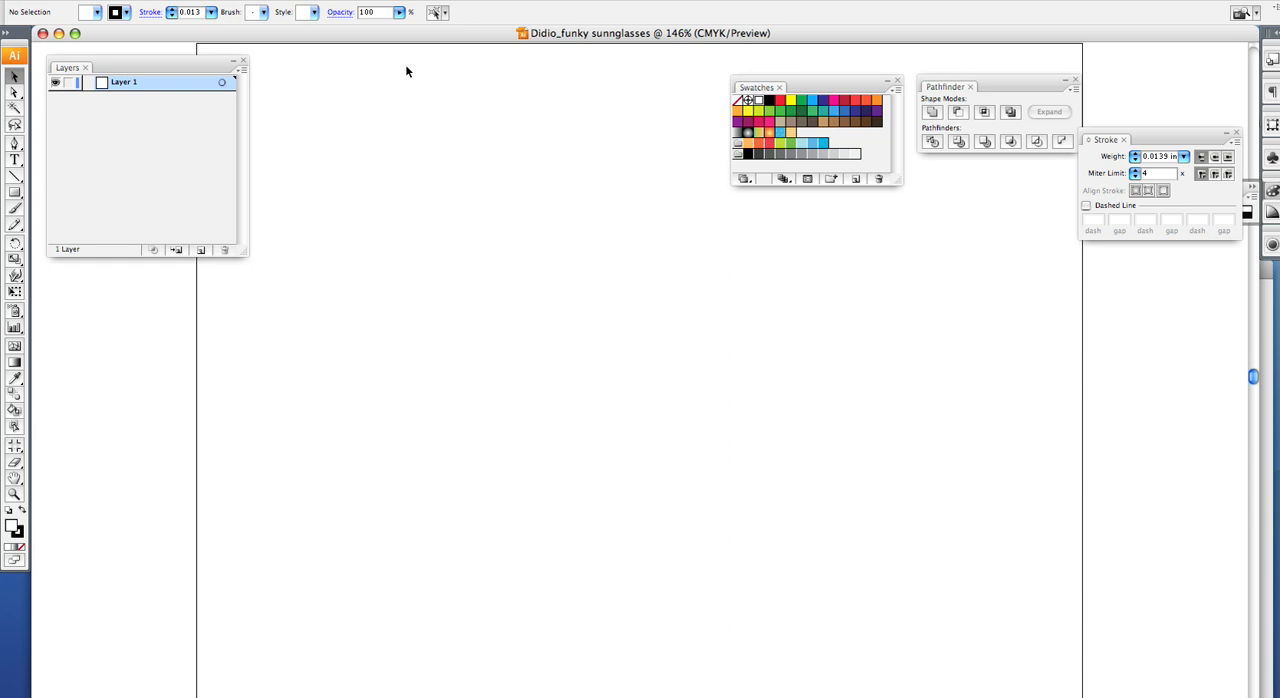
mouse_move(238, 80)
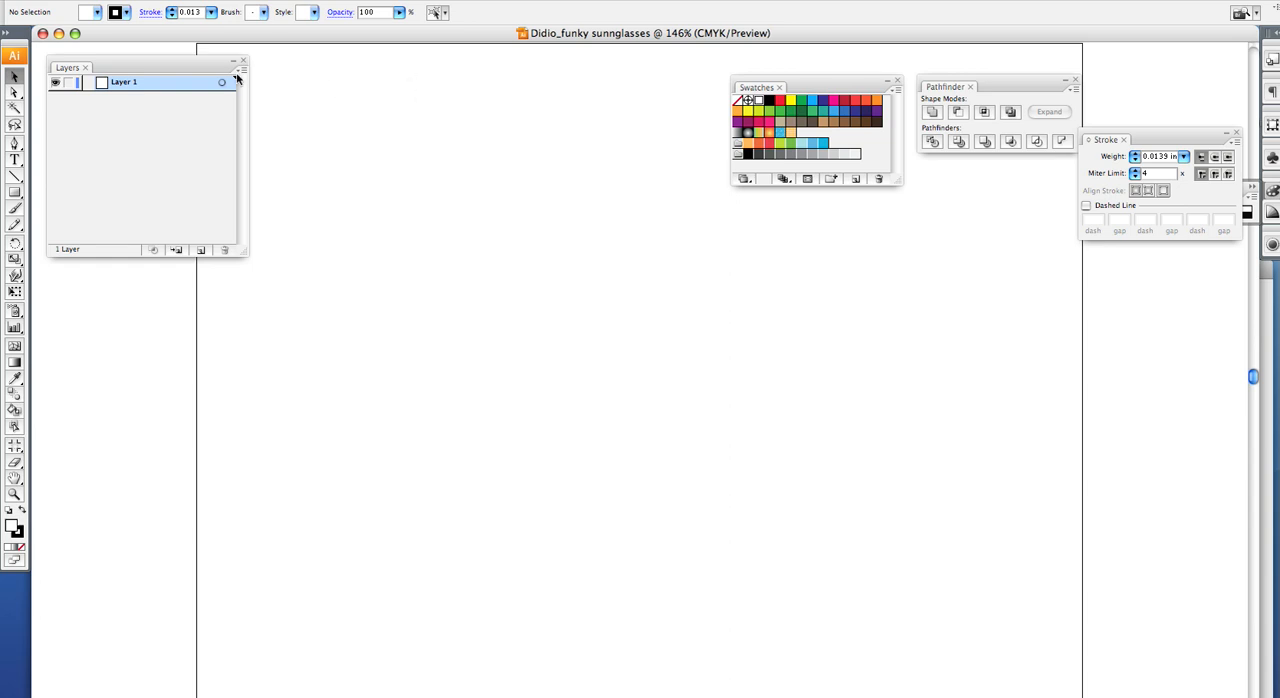
Step: Place the gucci sunglasses JPG from the ENRICHMENT_Funcky Sunglasses folder onto the artboard
left_click(40, 8)
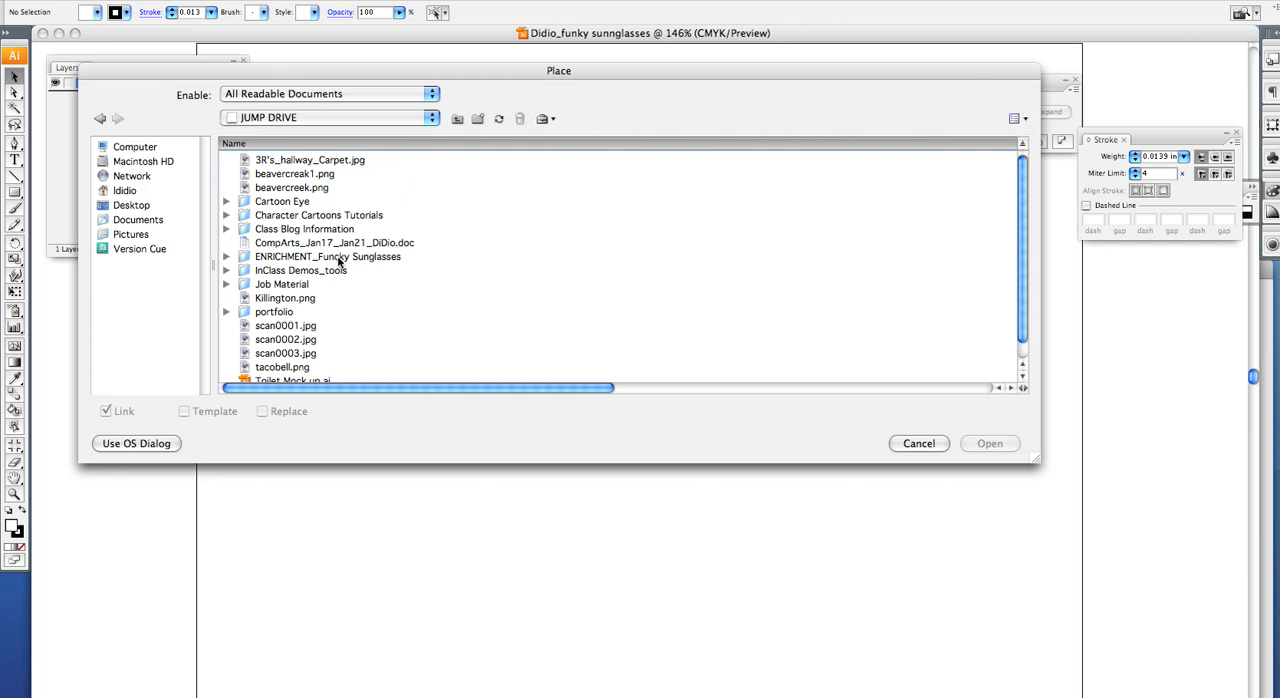
double_click(328, 256)
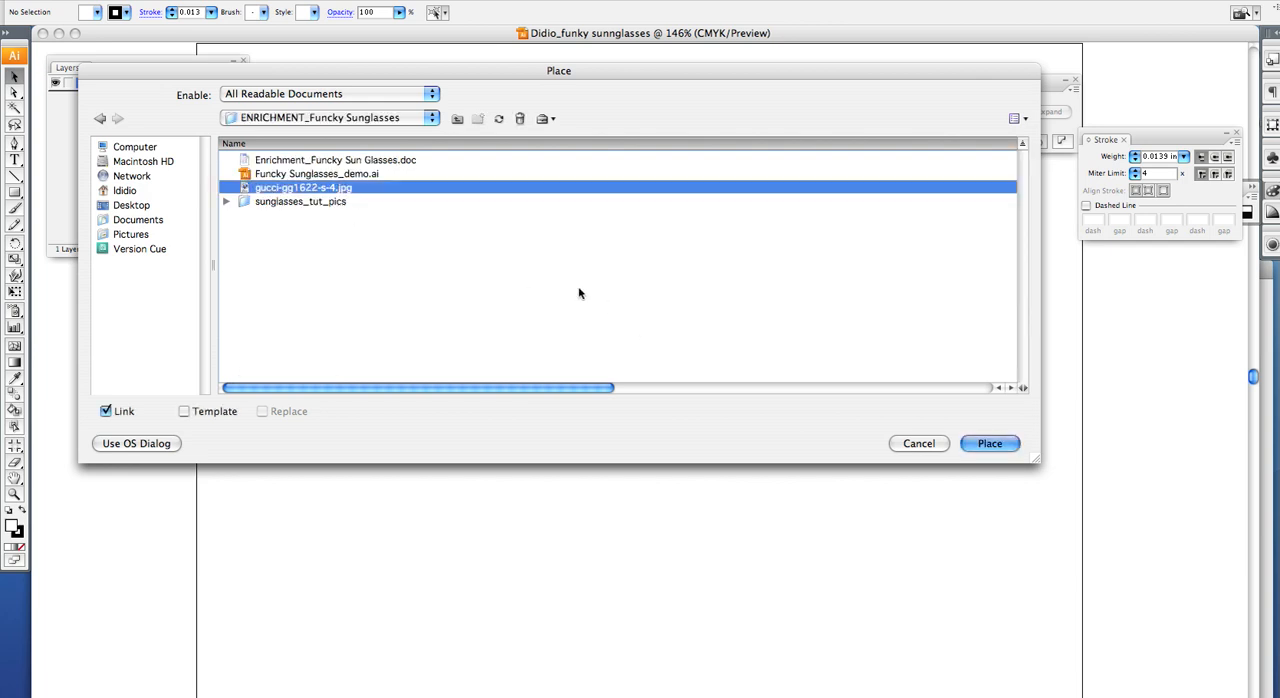
left_click(988, 442)
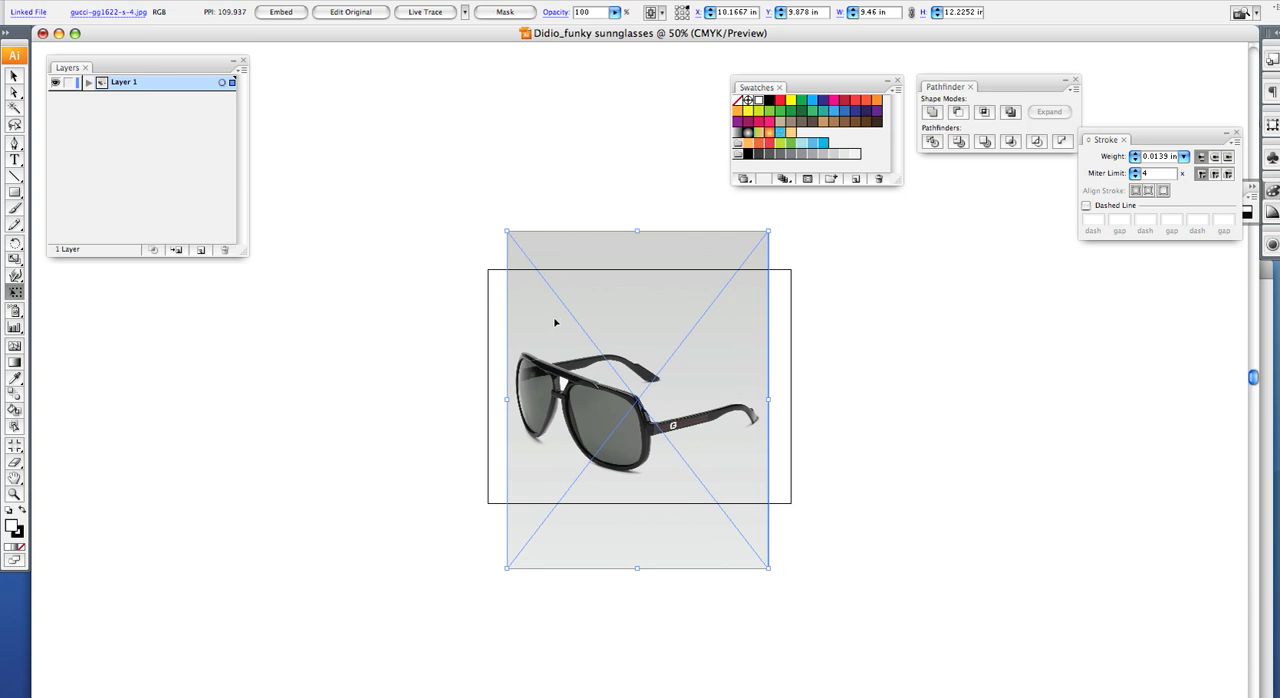
mouse_move(502, 584)
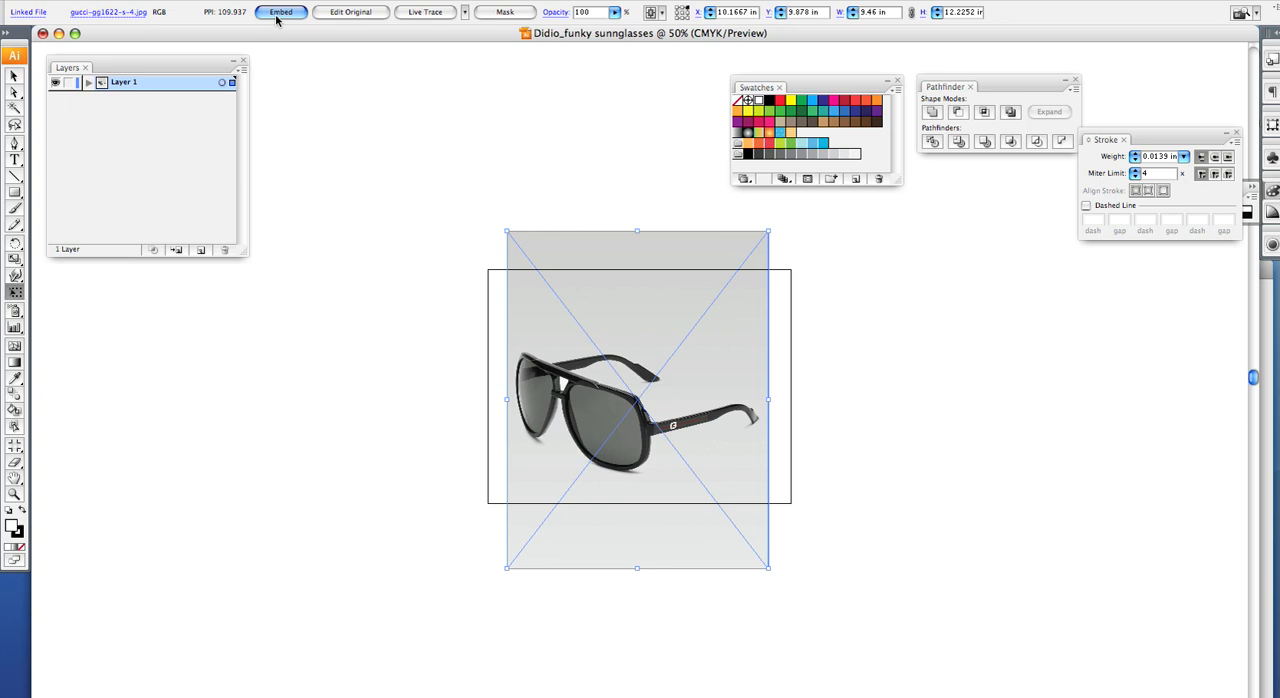
Step: Embed the placed sunglasses photo so it is no longer a linked file
left_click(280, 12)
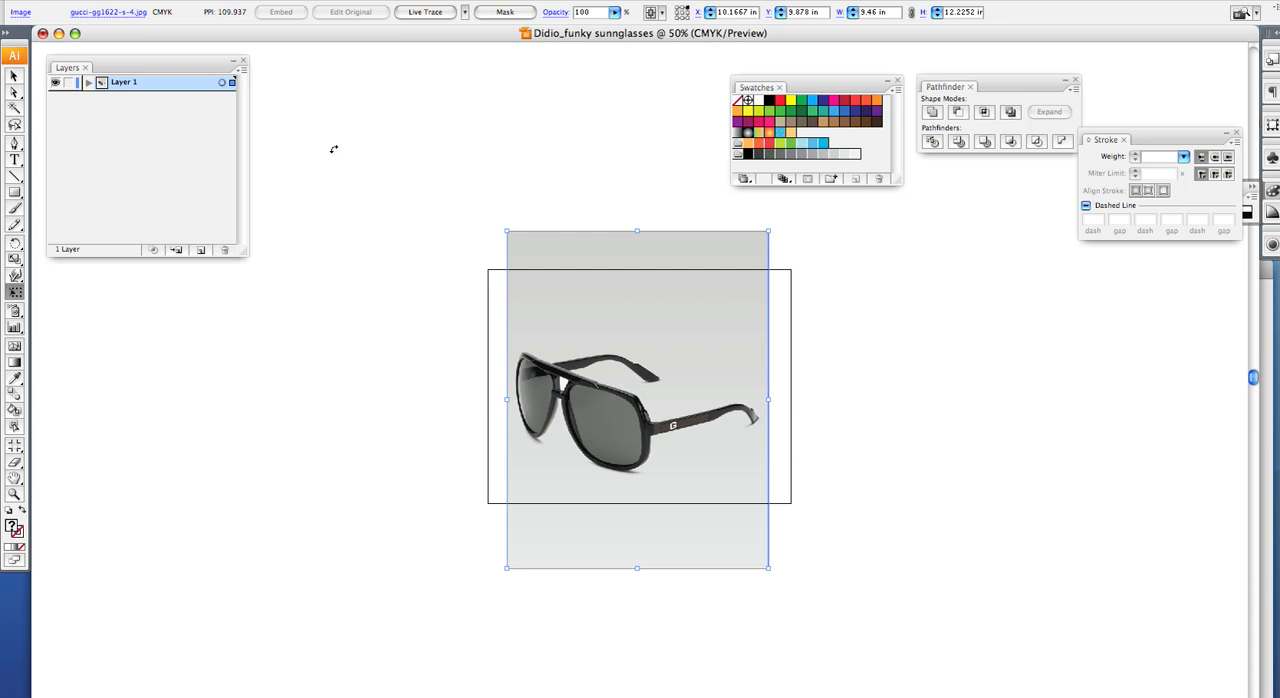
mouse_move(336, 150)
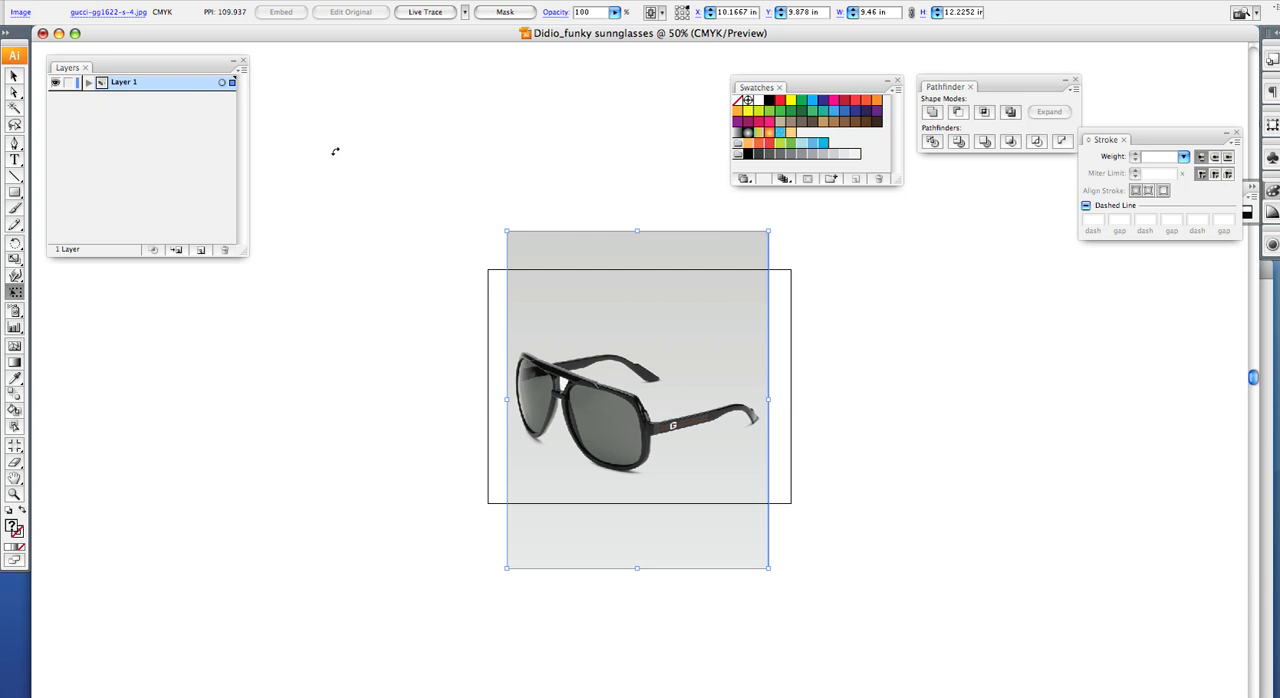
mouse_move(336, 152)
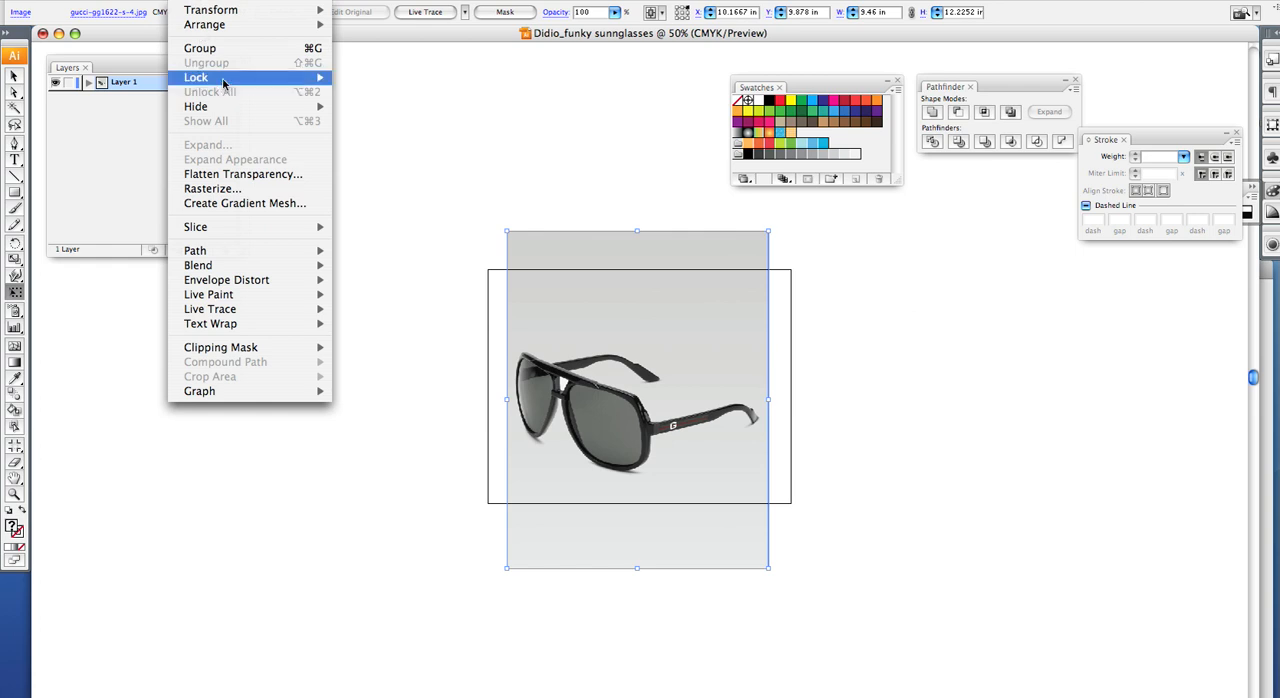
mouse_move(196, 76)
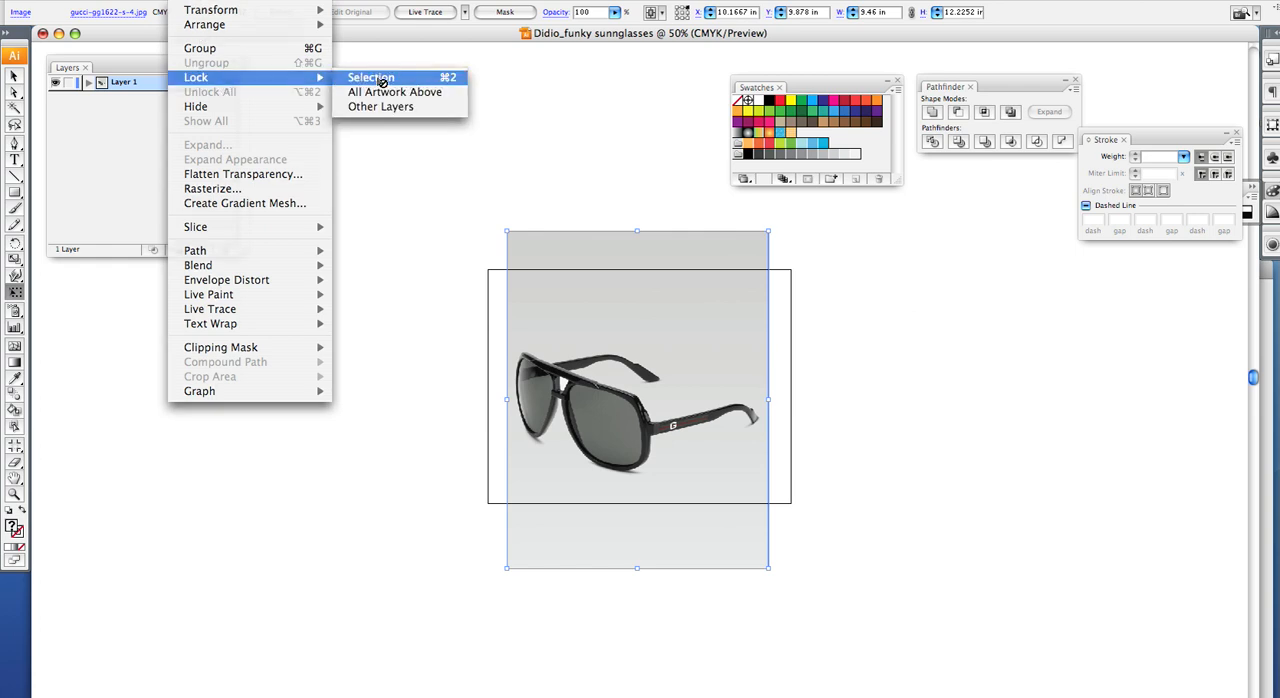
Step: Lock the selected sunglasses photo via Object > Lock > Selection
left_click(372, 76)
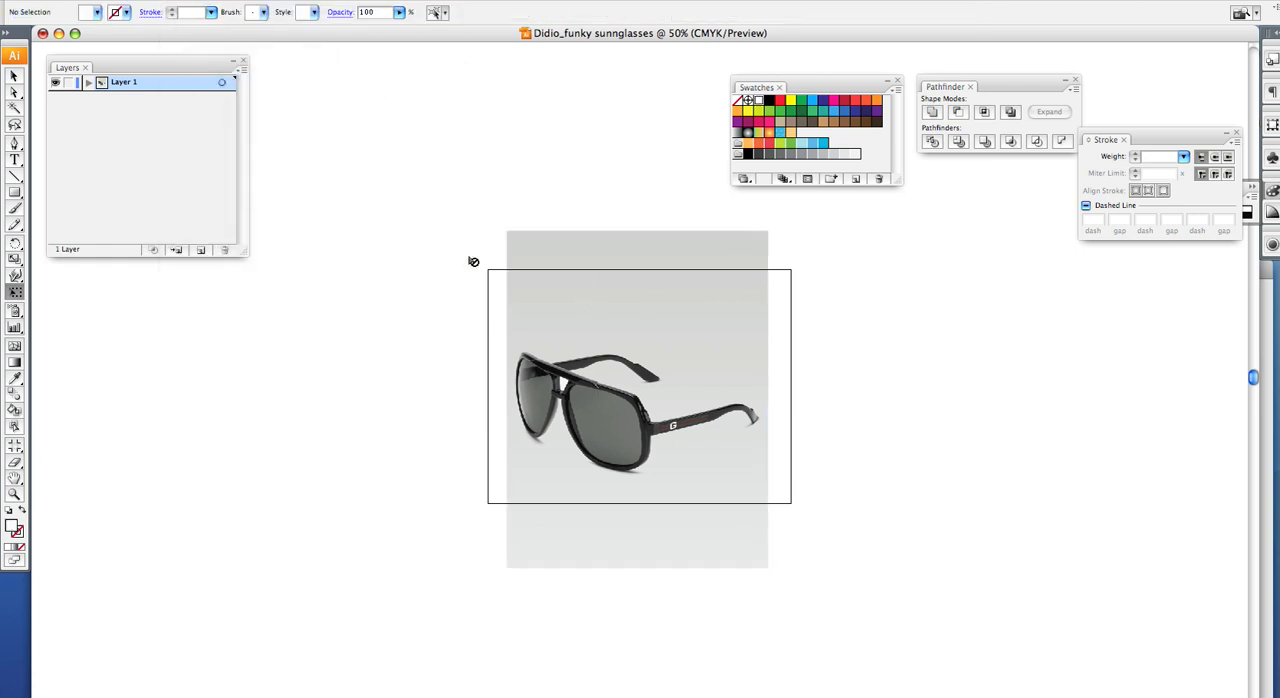
mouse_move(498, 280)
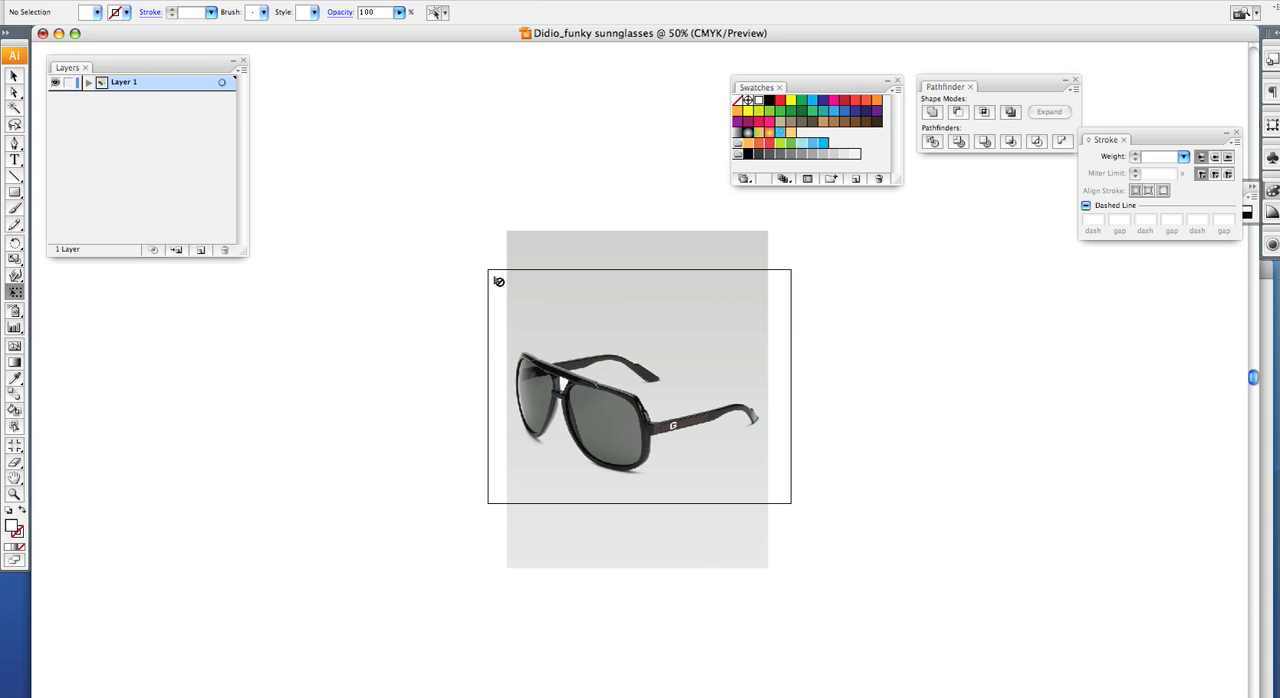
mouse_move(394, 284)
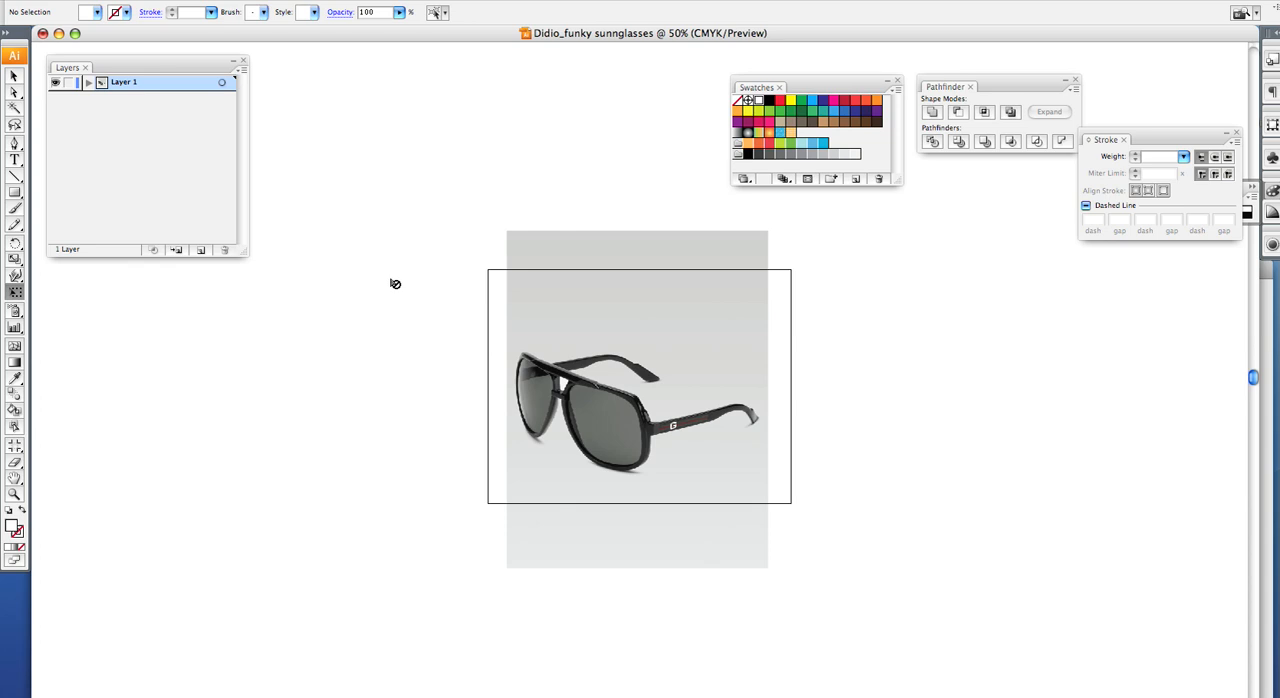
mouse_move(388, 284)
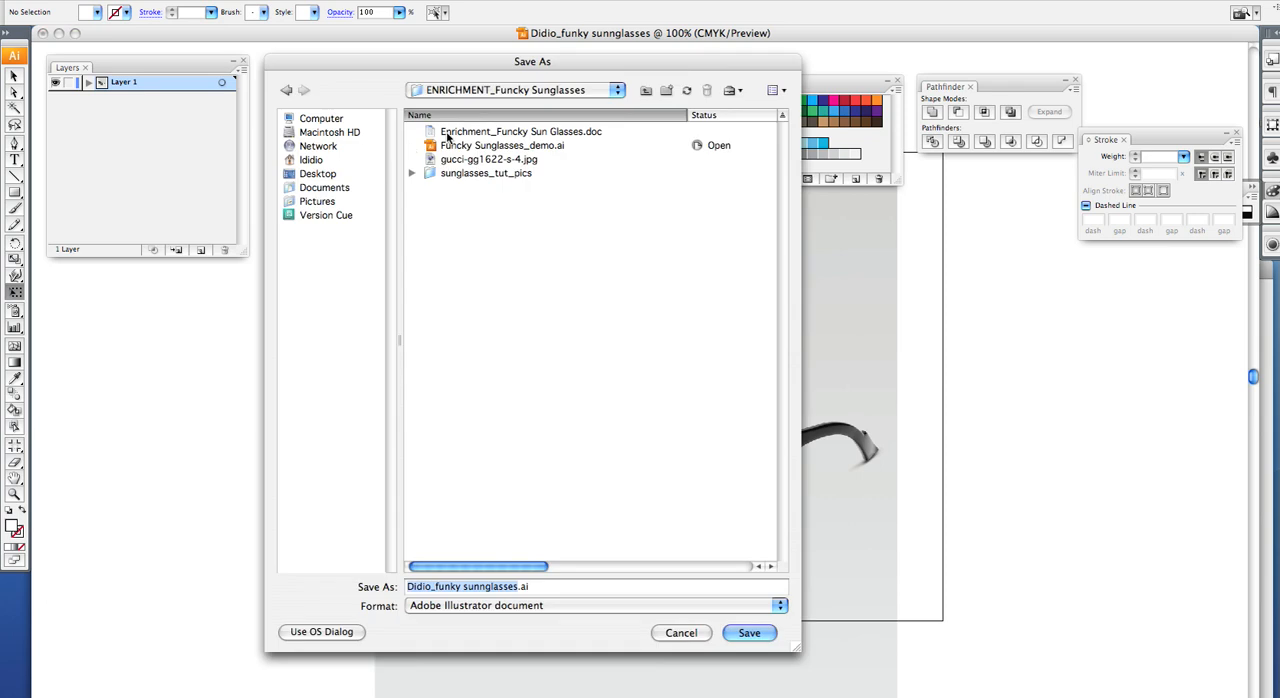
Step: Save as "Didio_funky sunglasses.ai" in Illustrator CS3 format, accepting the default options
left_click(748, 632)
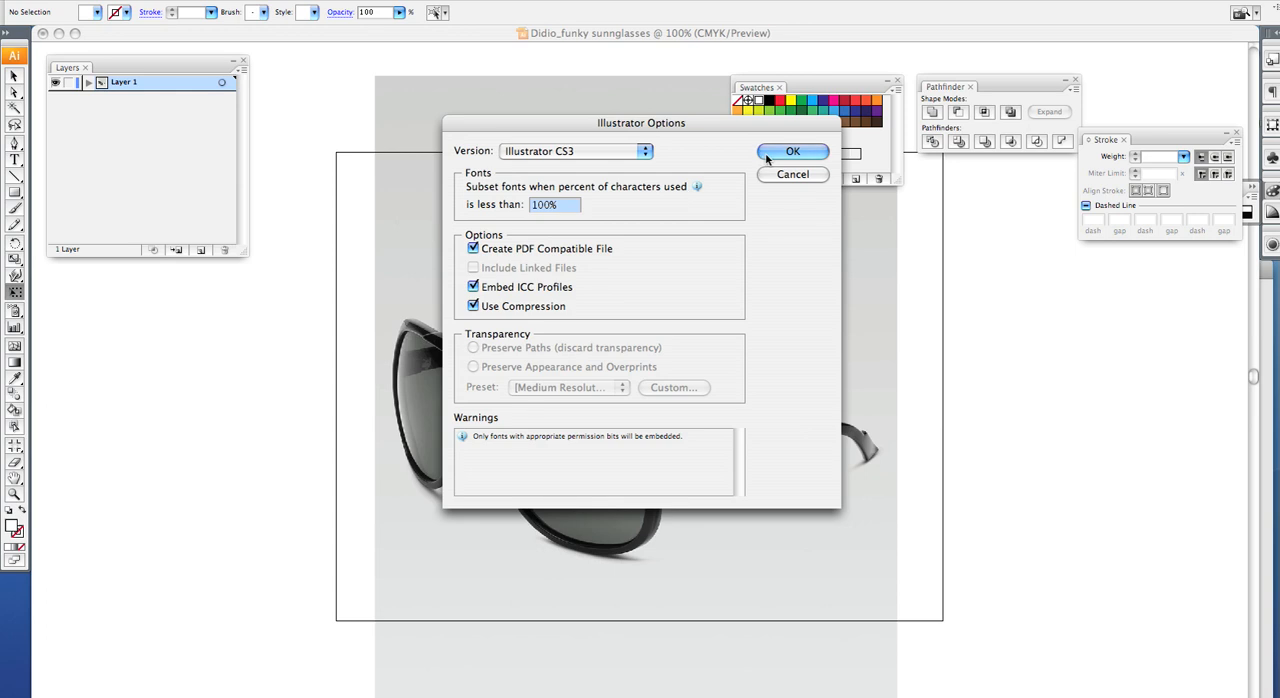
left_click(792, 152)
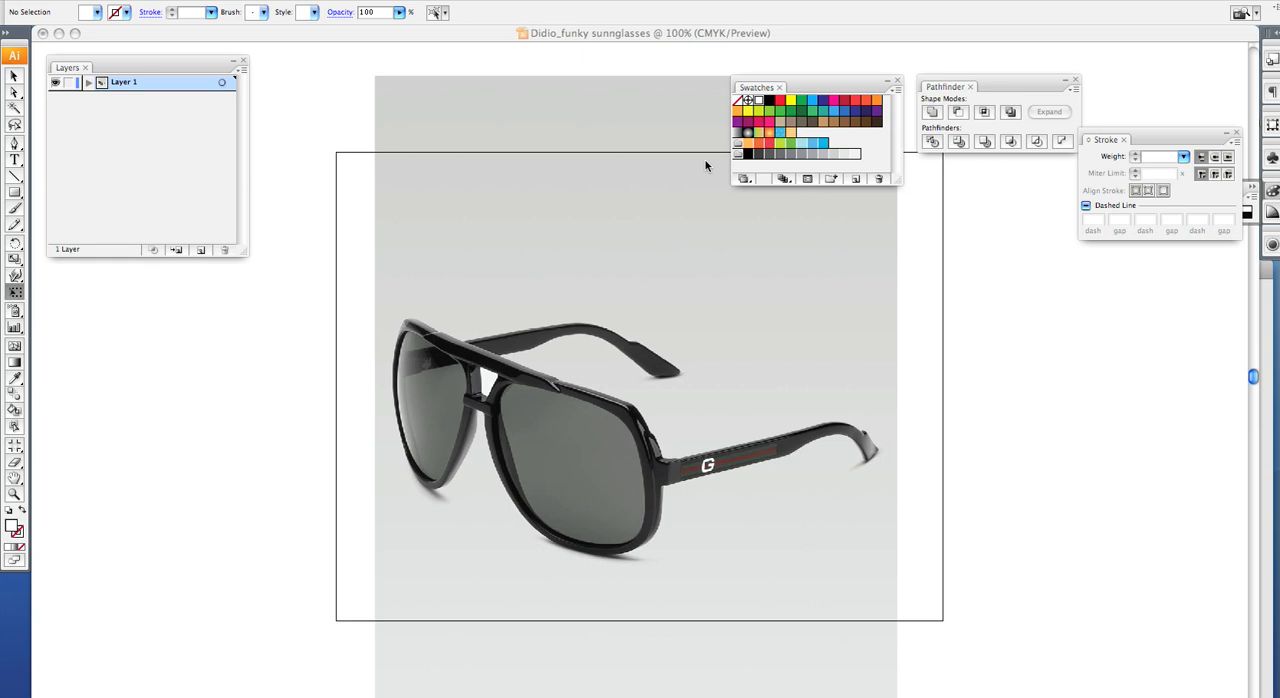
mouse_move(488, 168)
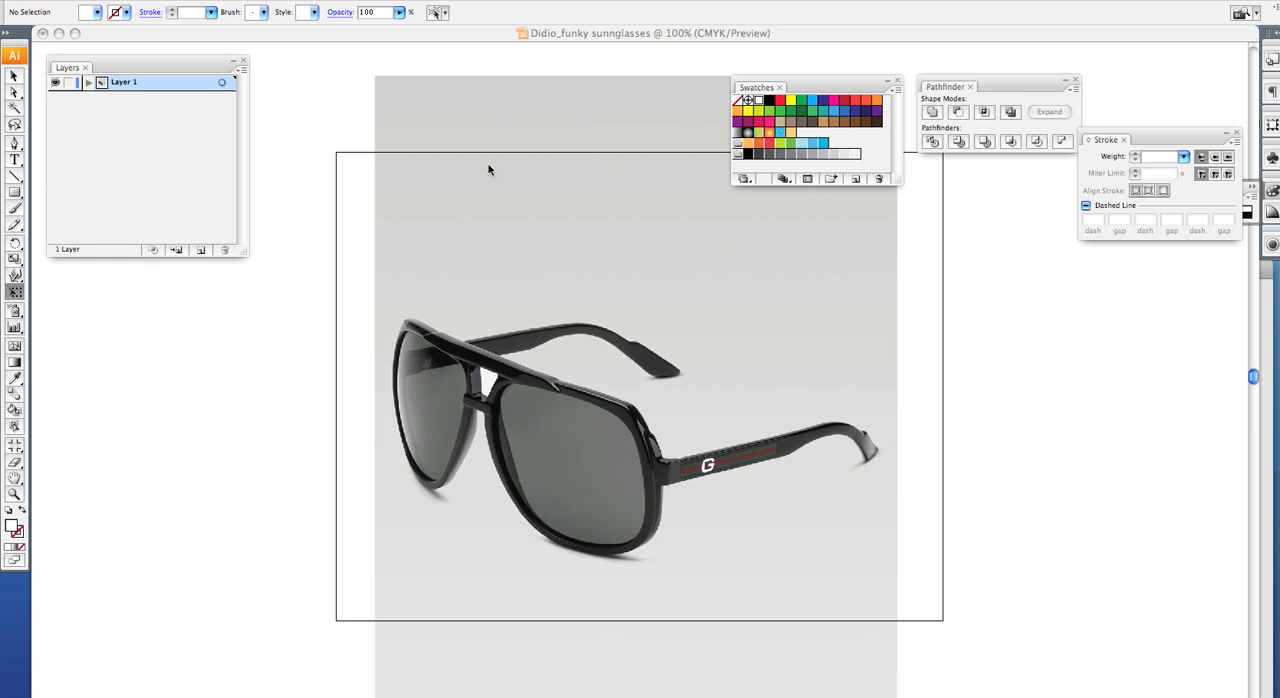